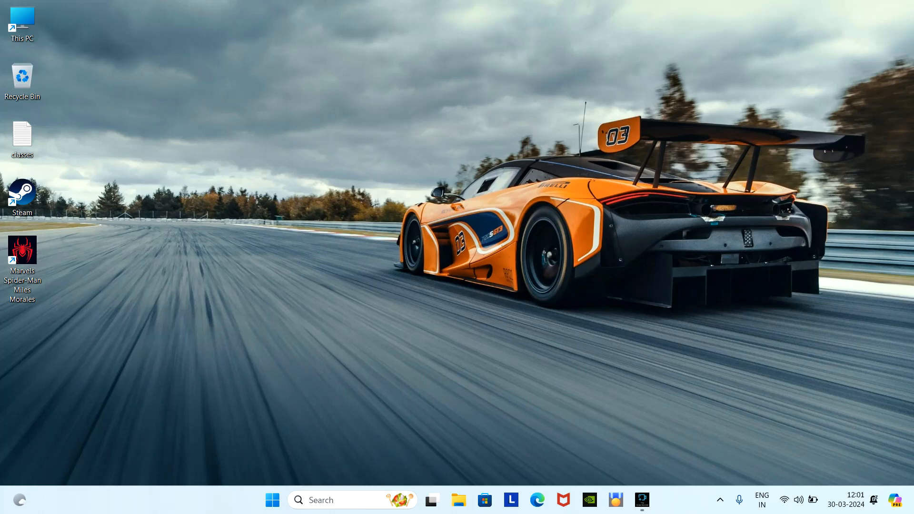
mouse_move(22, 257)
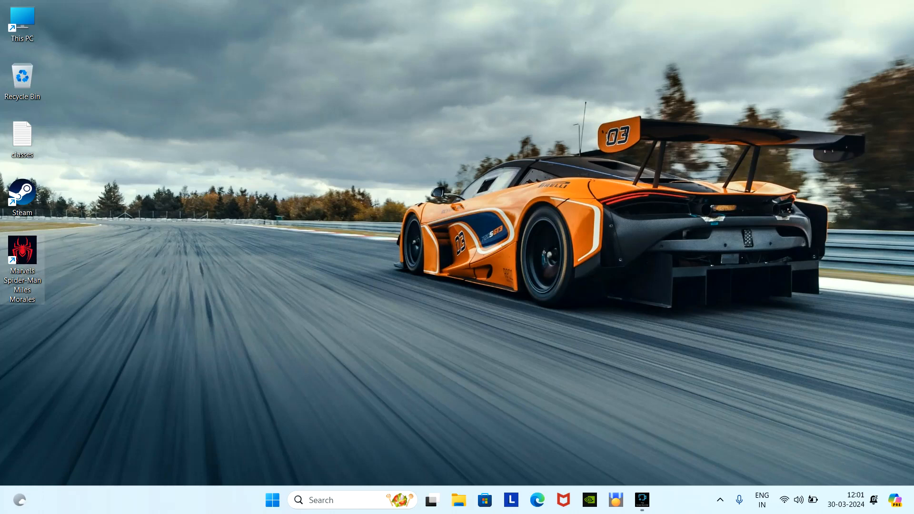
Launch Miles Morales, quit its Russian launcher, and search Windows for 're' to find Registry Editor.
double_click(23, 250)
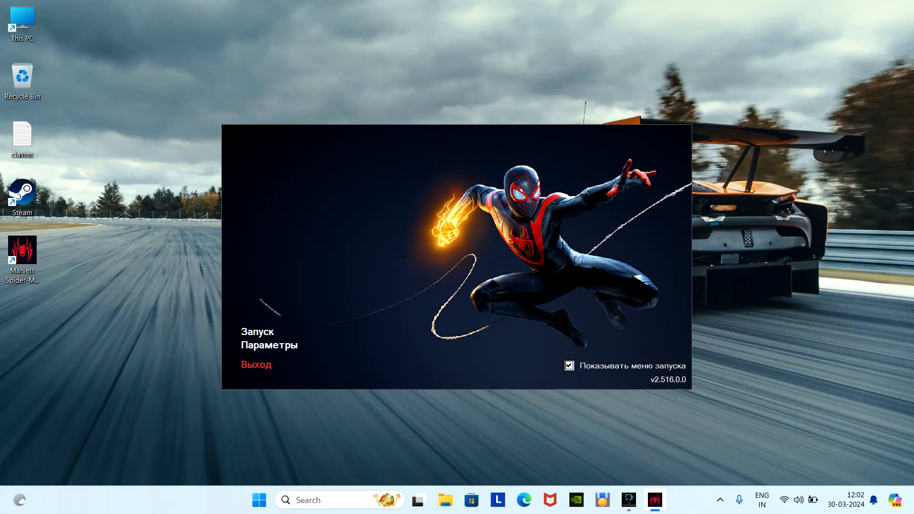
click(255, 364)
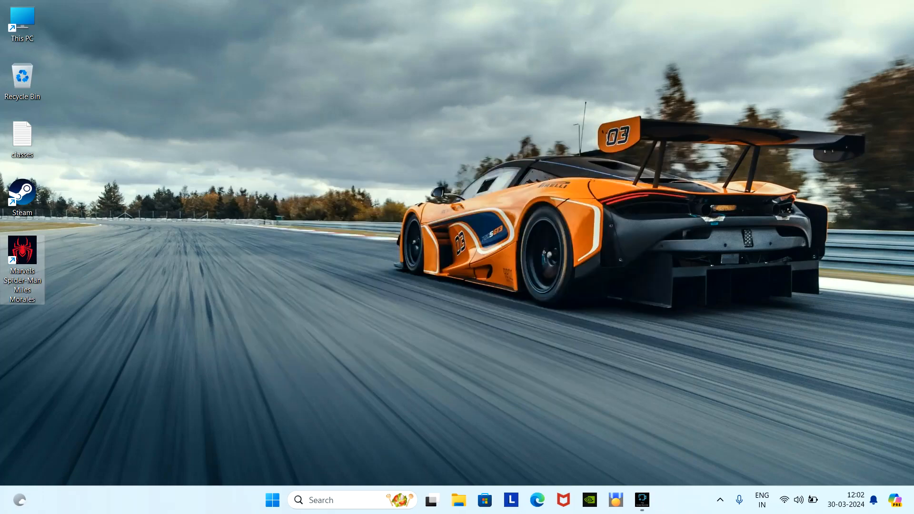
click(321, 499)
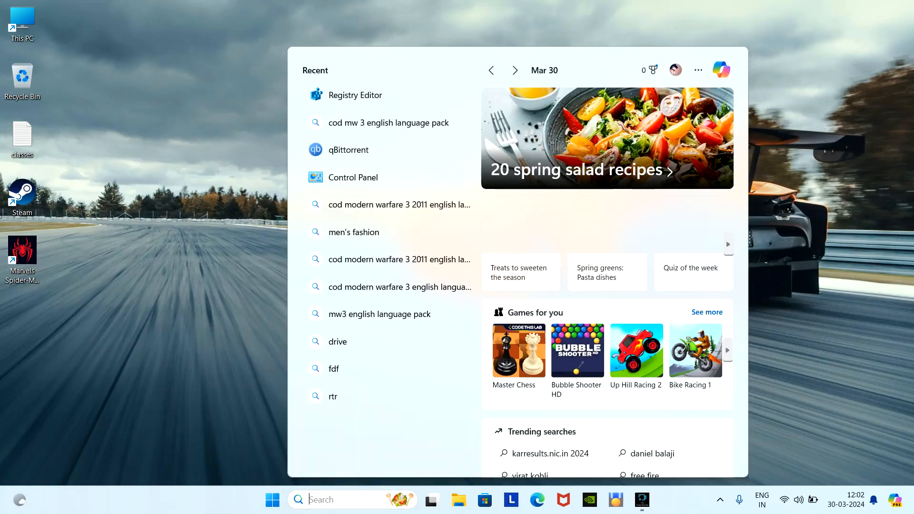
text(re)
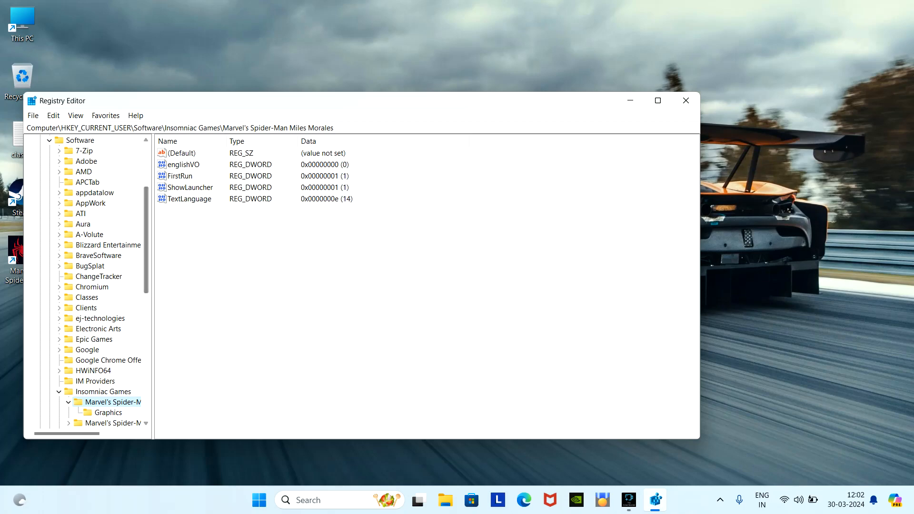
Maximize Registry Editor and browse Software > Insomniac Games > Marvel's Spider-Man Miles Morales.
click(657, 101)
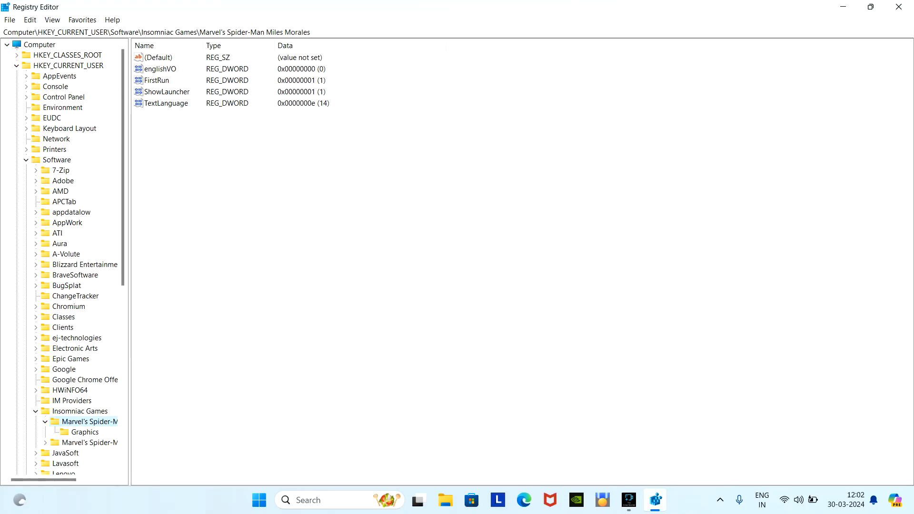
click(56, 160)
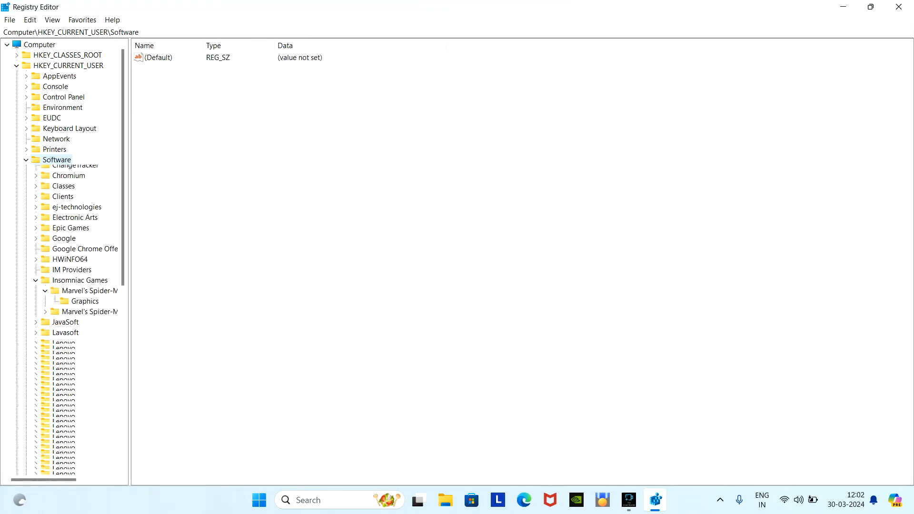
click(26, 159)
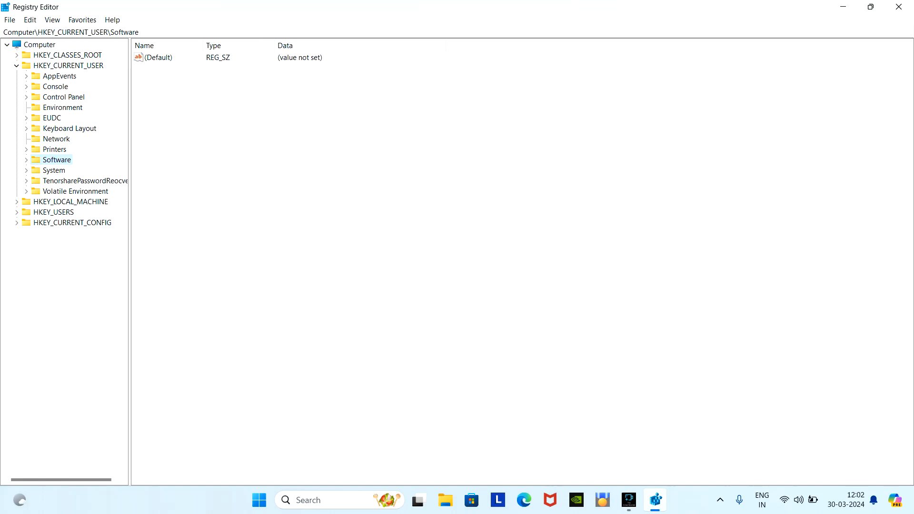
click(67, 66)
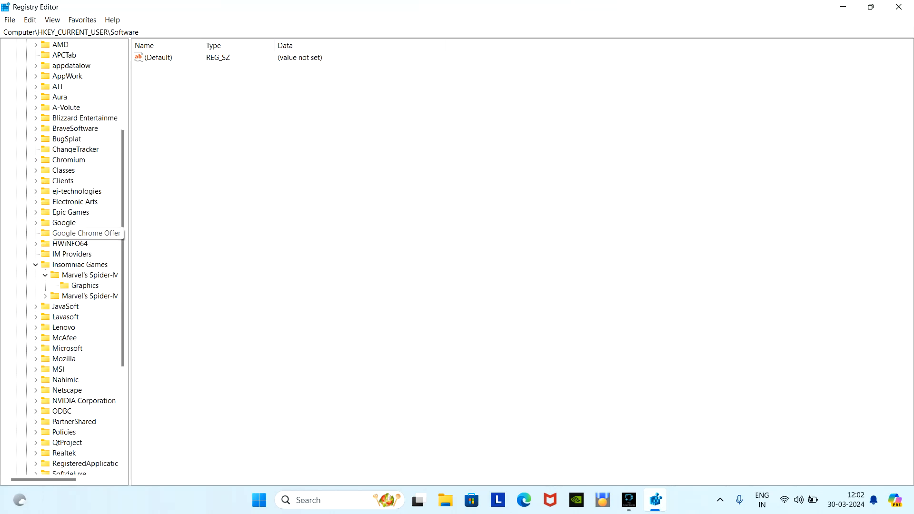
mouse_move(91, 275)
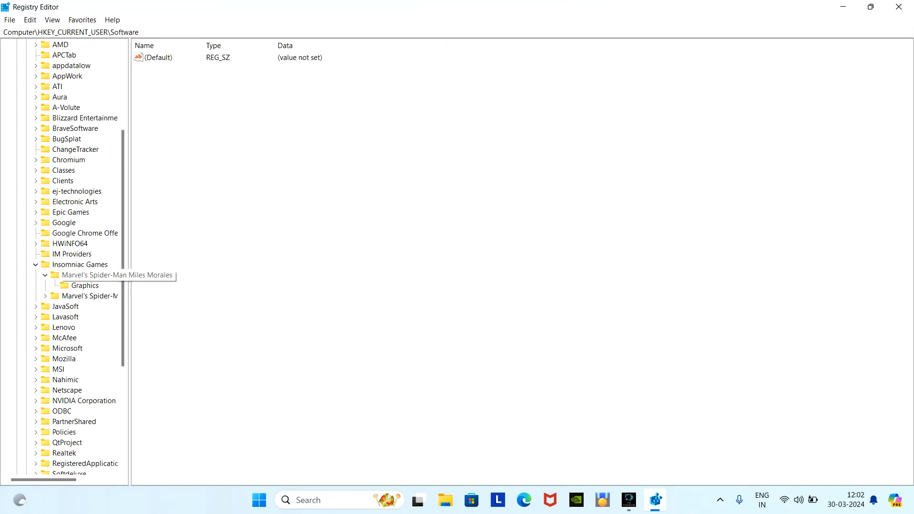
click(80, 265)
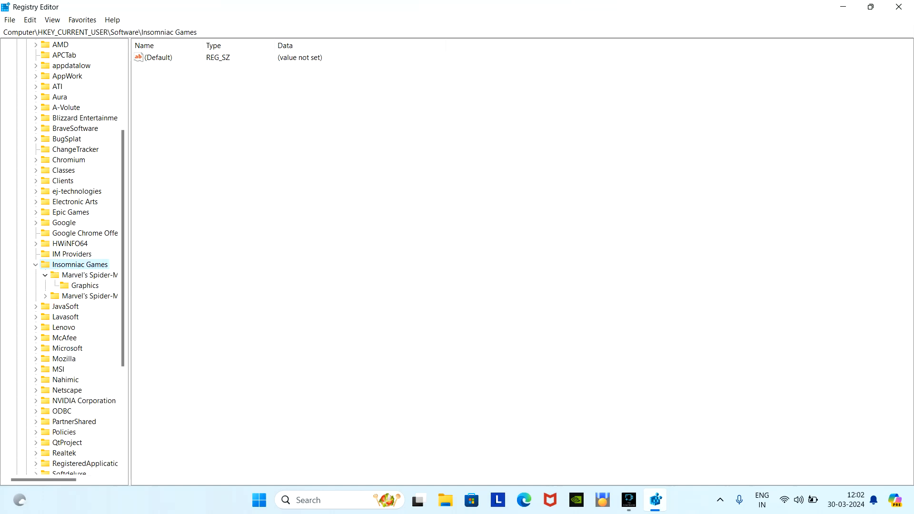
mouse_move(90, 275)
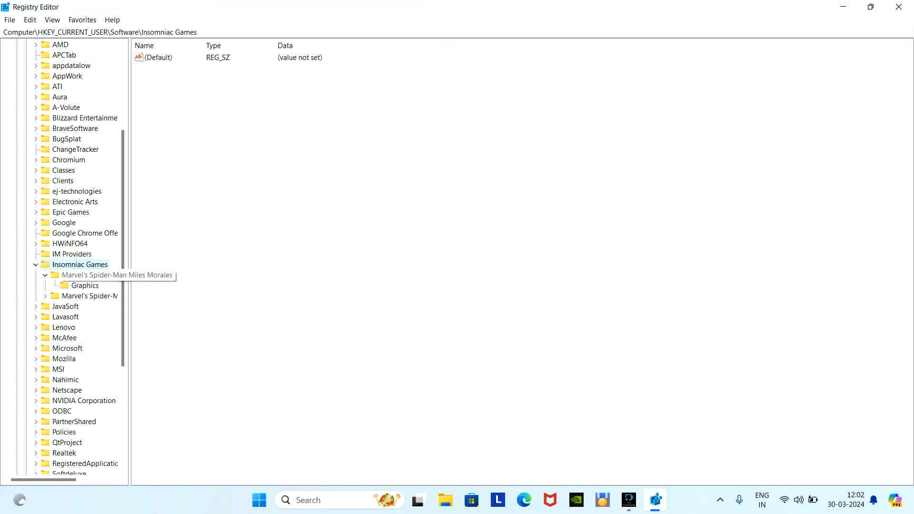
click(117, 275)
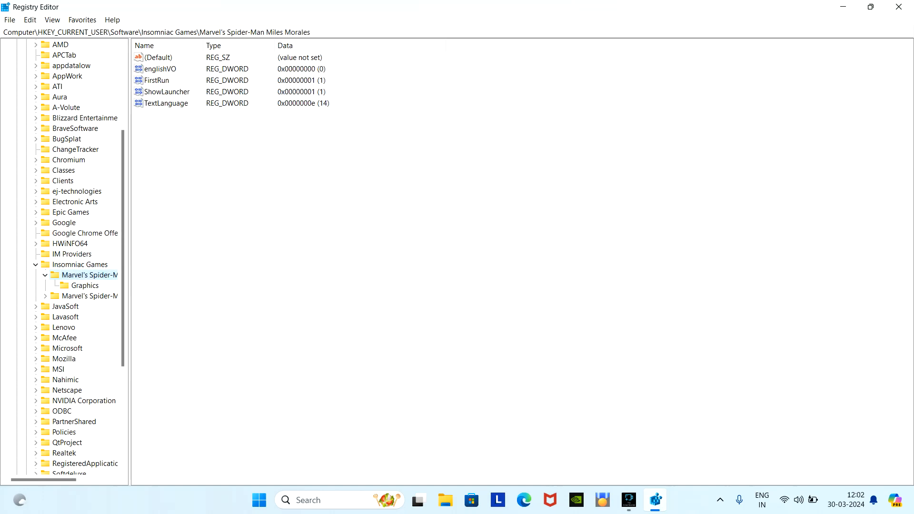
Change the TextLanguage value data to 01 and confirm.
double_click(167, 104)
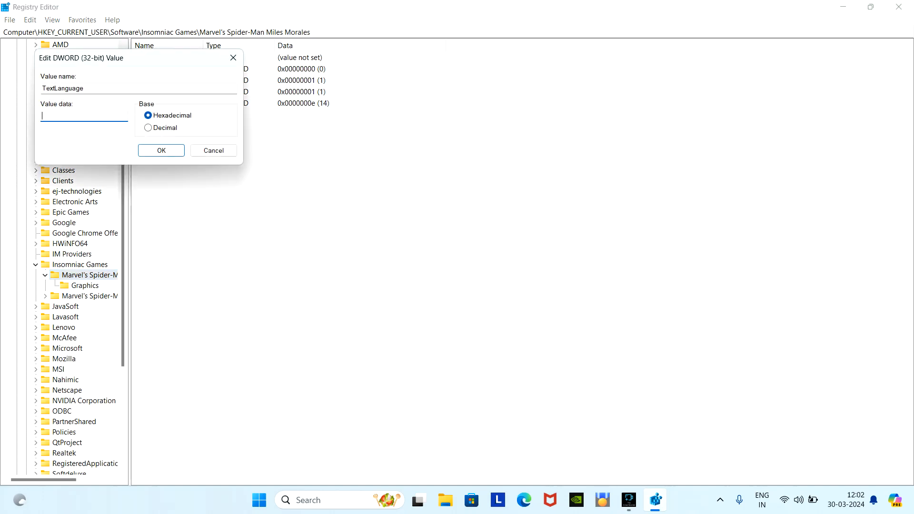
text(01)
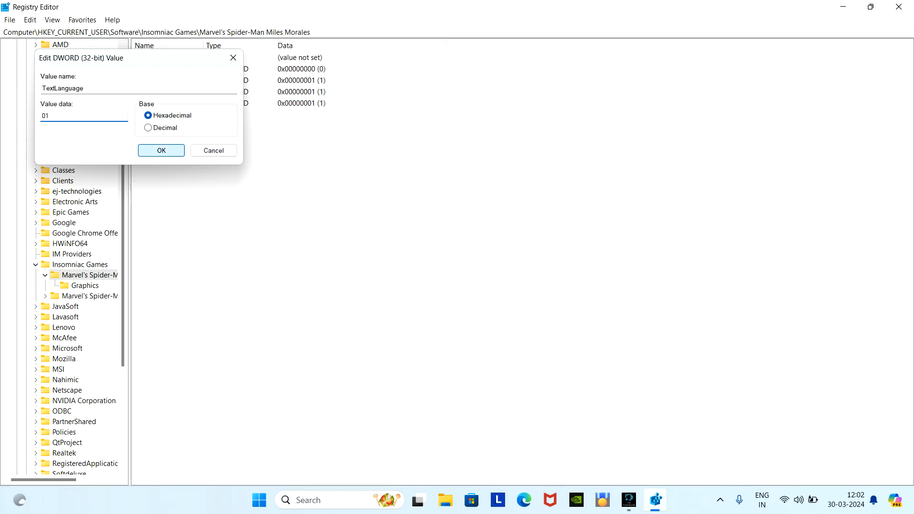
click(160, 150)
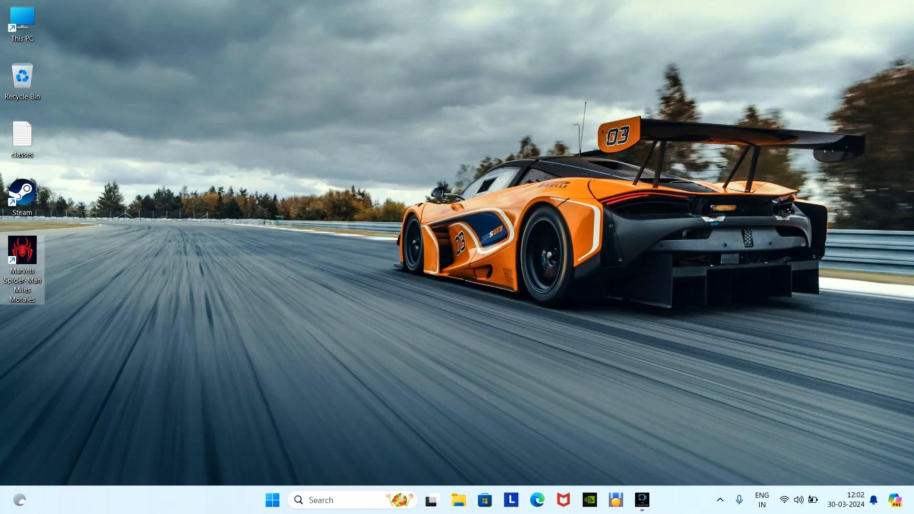
Relaunch Miles Morales, start play from the English launcher, then bring up the Start menu.
double_click(23, 254)
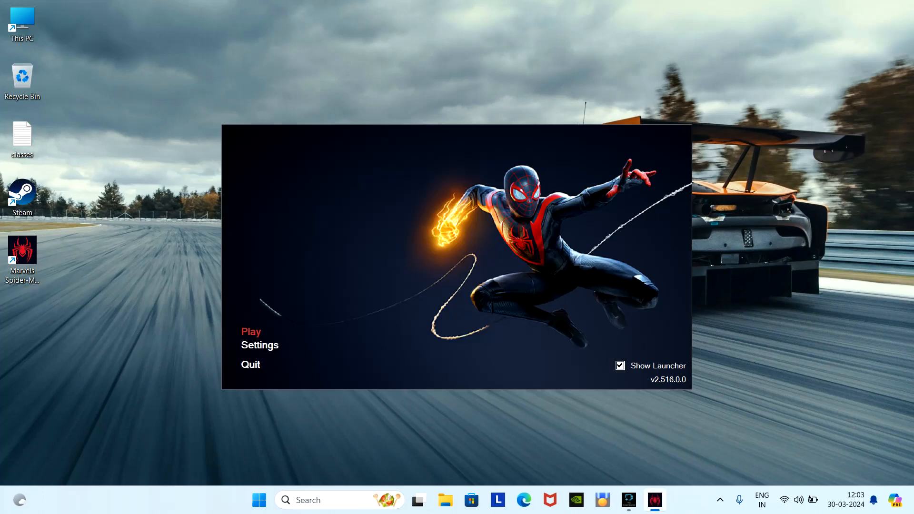
click(249, 331)
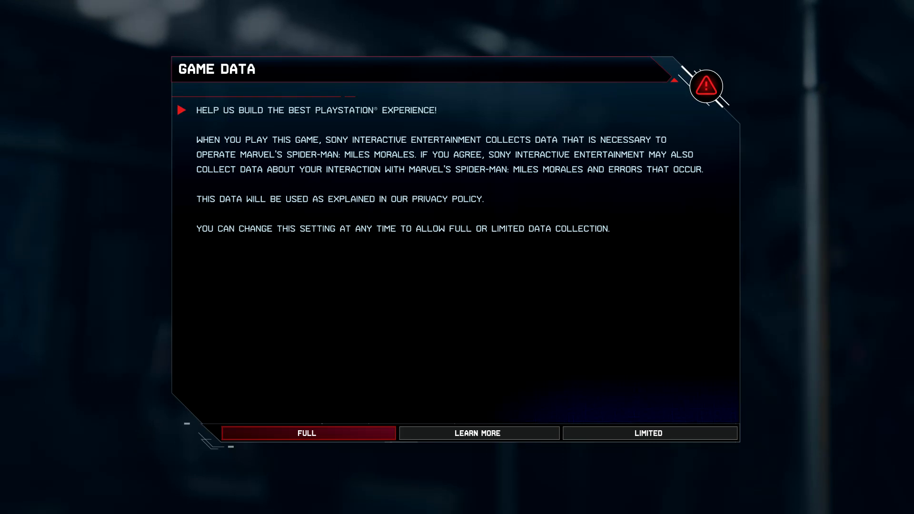
click(259, 499)
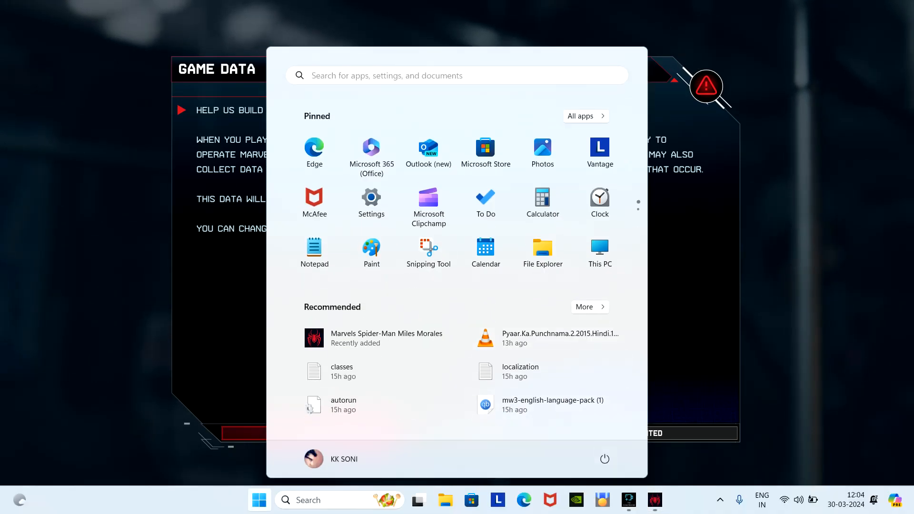